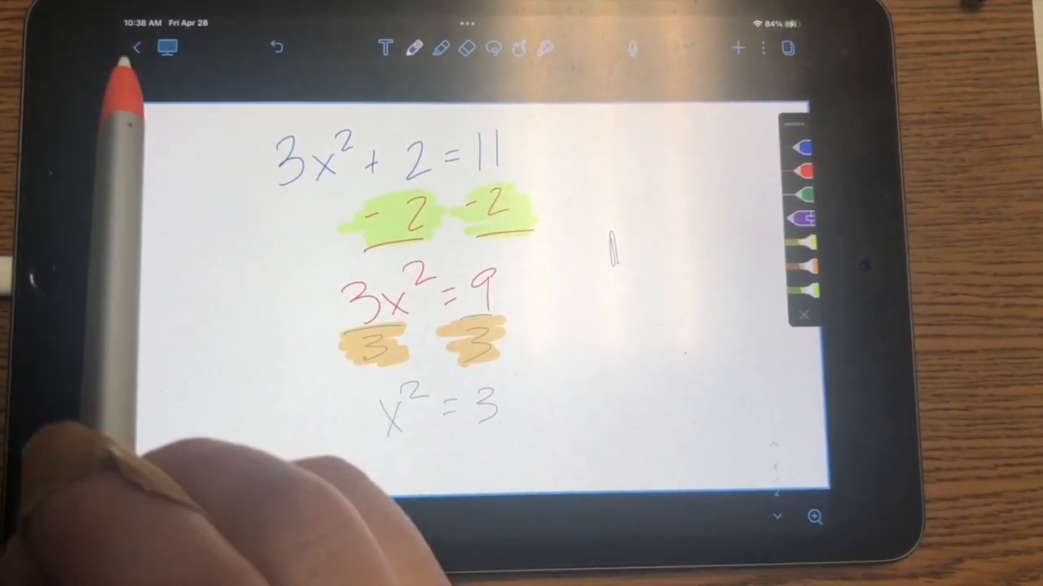
Return from the 3x²+2=11 algebra note to the library showing the Teaching folder's three notes
left_click(137, 47)
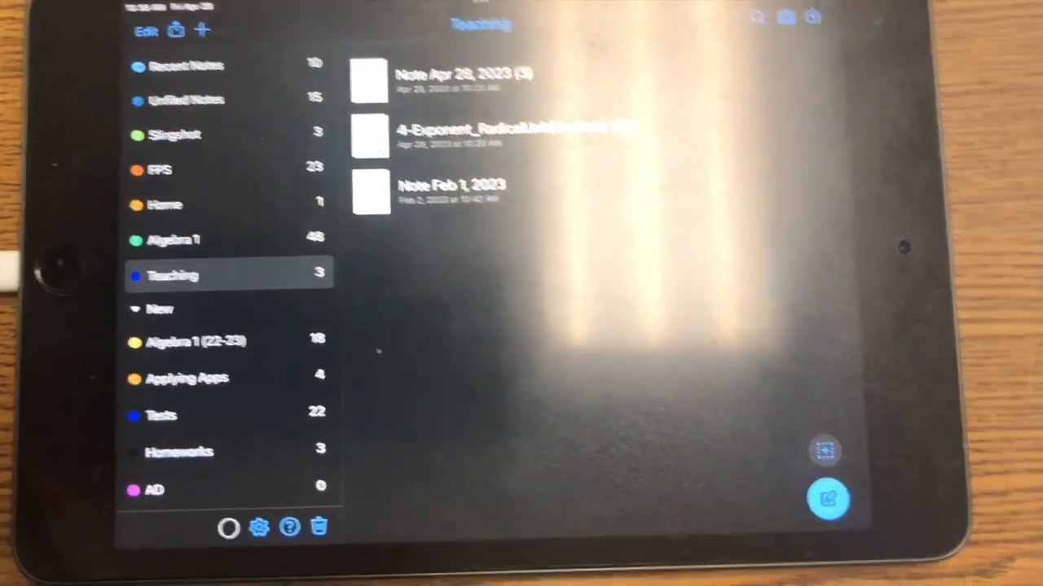